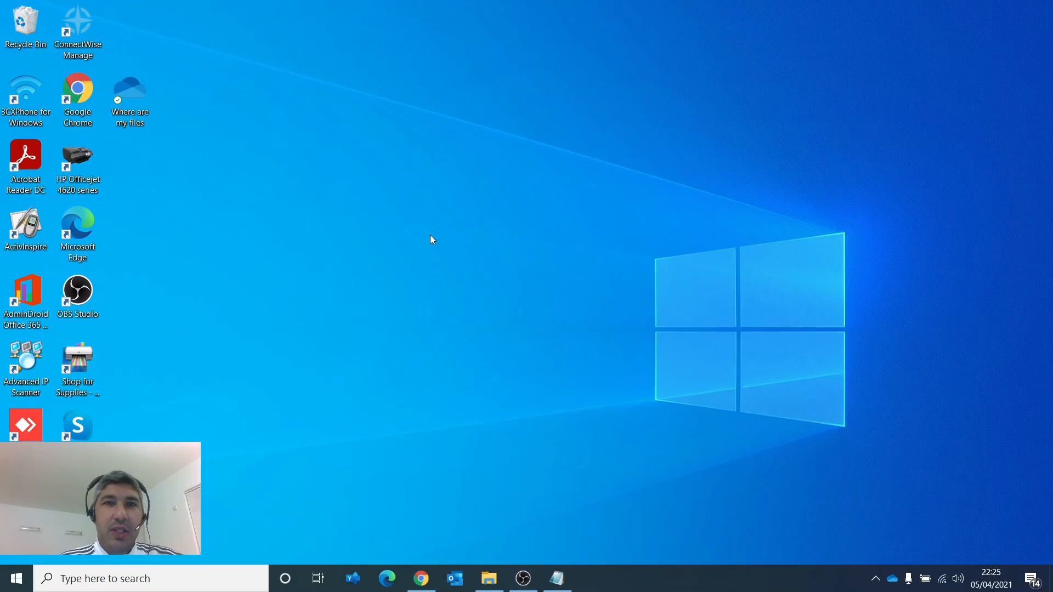
mouse_move(495, 278)
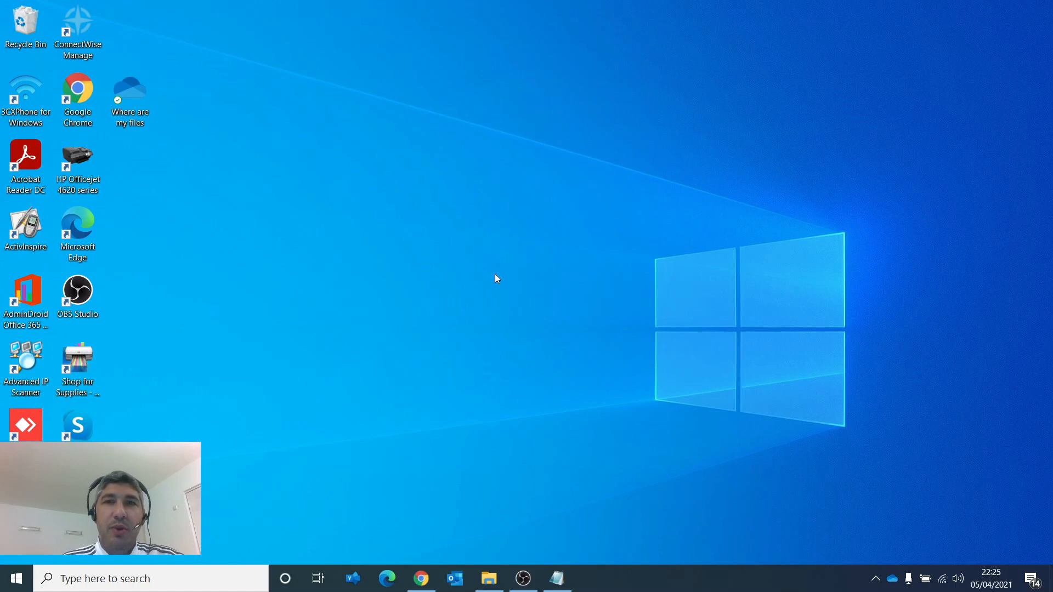
- Open the share dialog for the OneDrive Documents folder Share_Test from its context menu
click(488, 578)
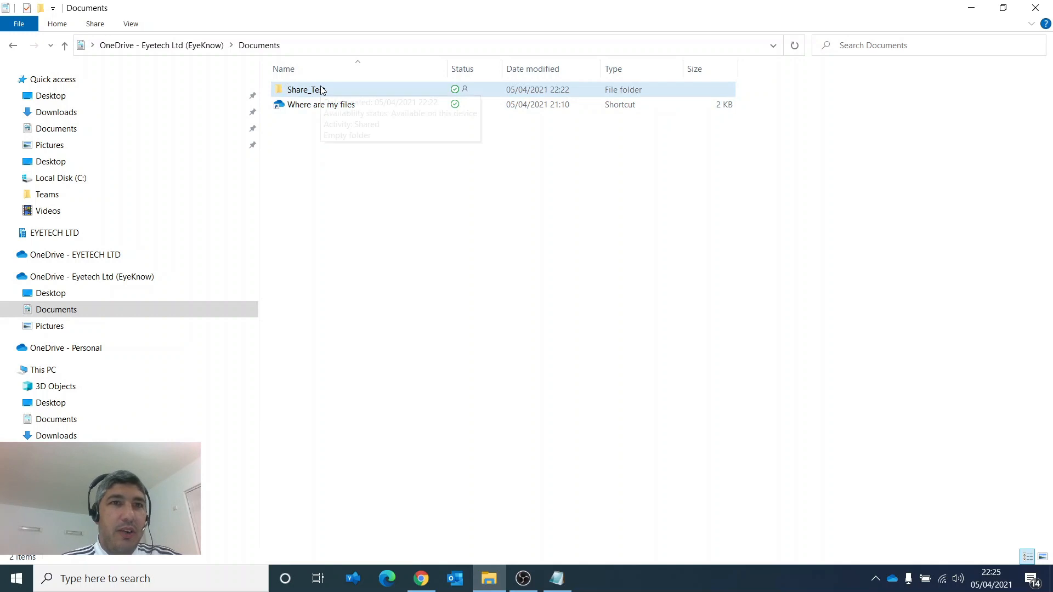
right_click(305, 90)
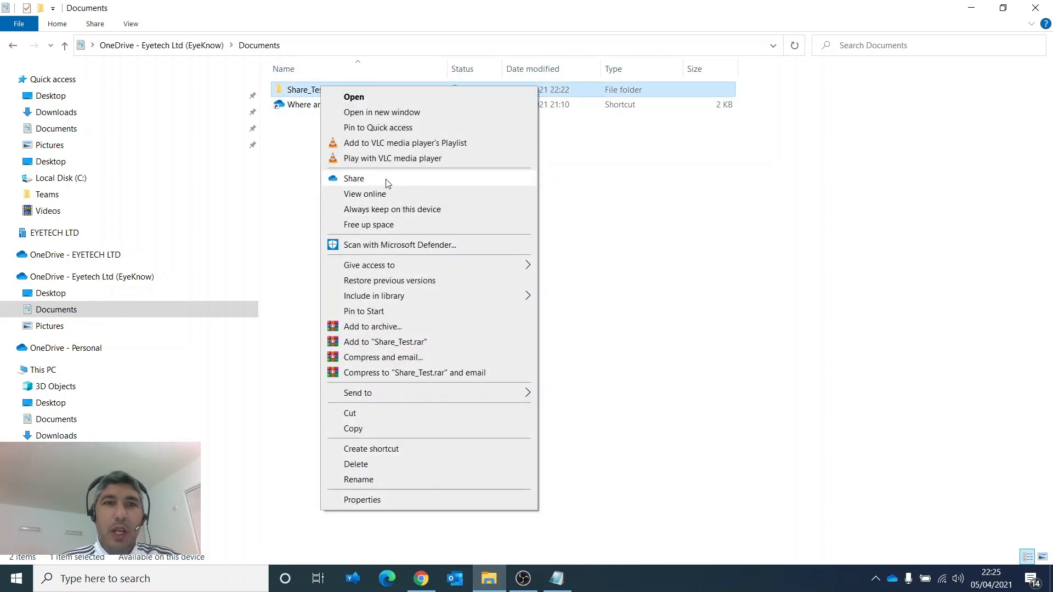
click(354, 178)
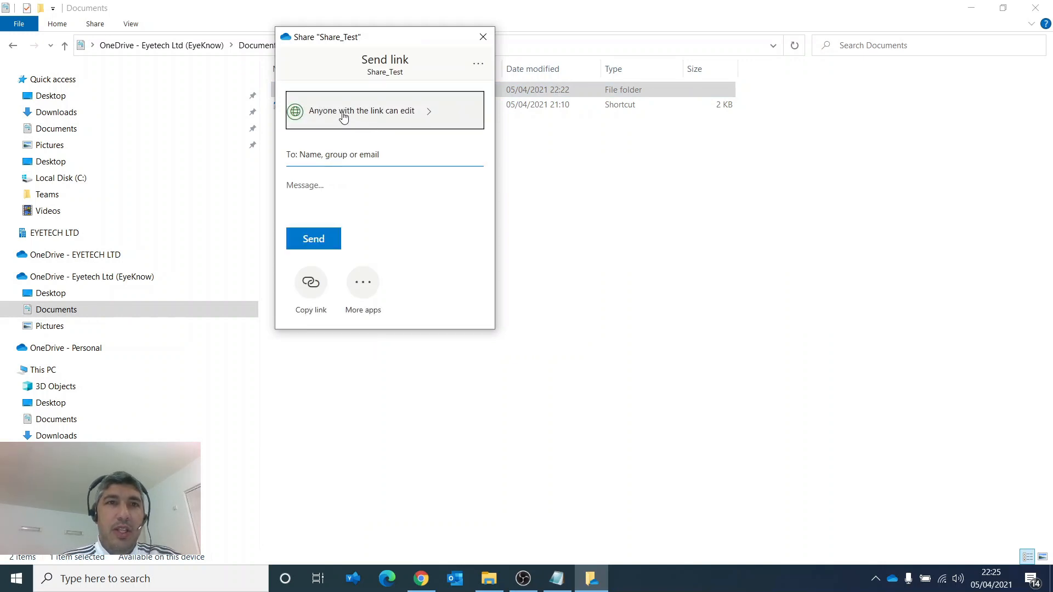
- Give the Share_Test link an April 26, 2021 expiry and a password
click(361, 110)
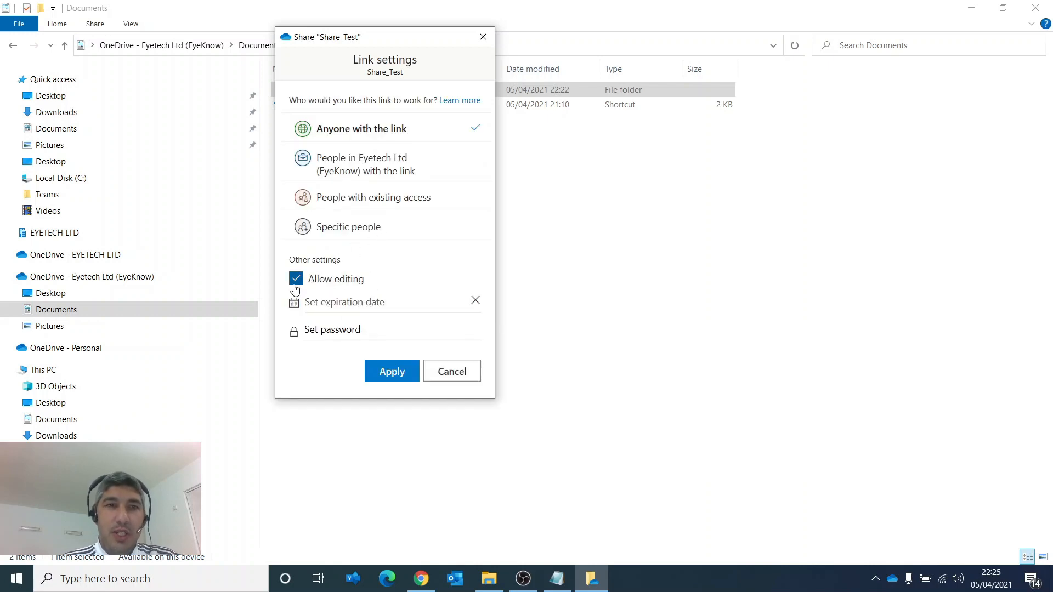
click(296, 279)
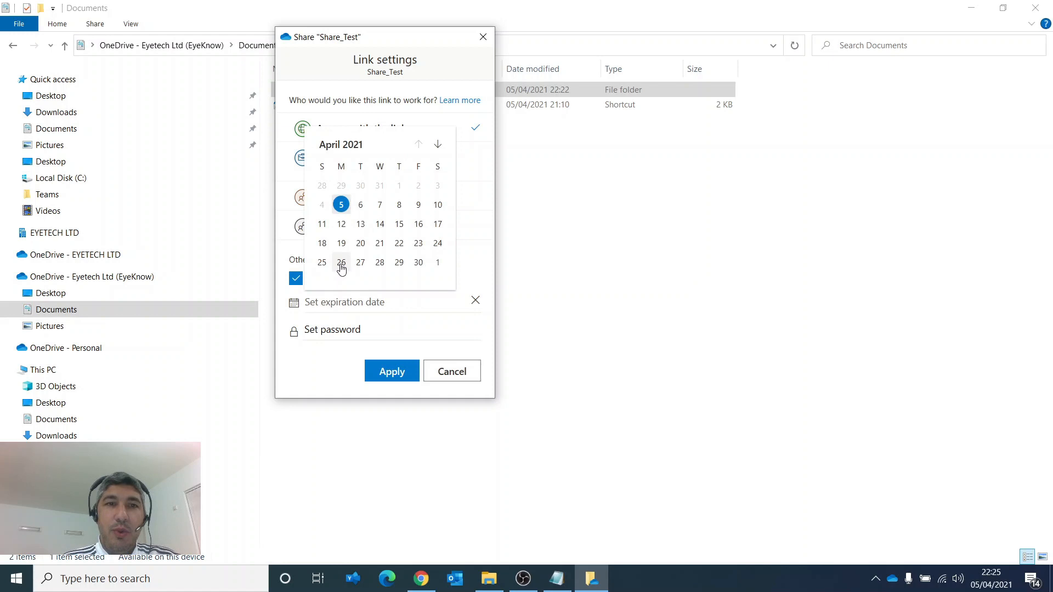
click(341, 262)
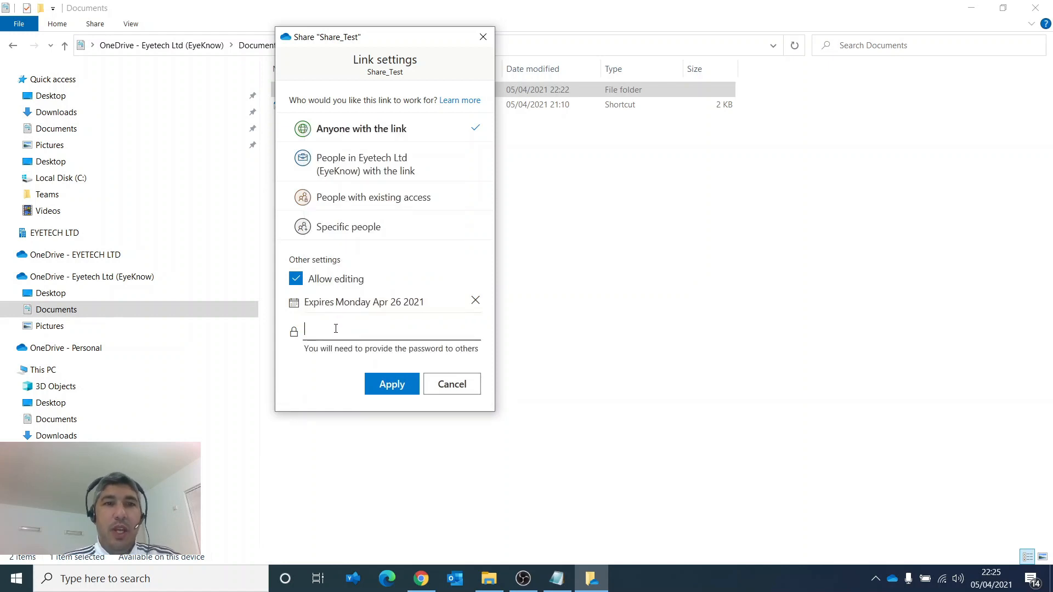
text(••••)
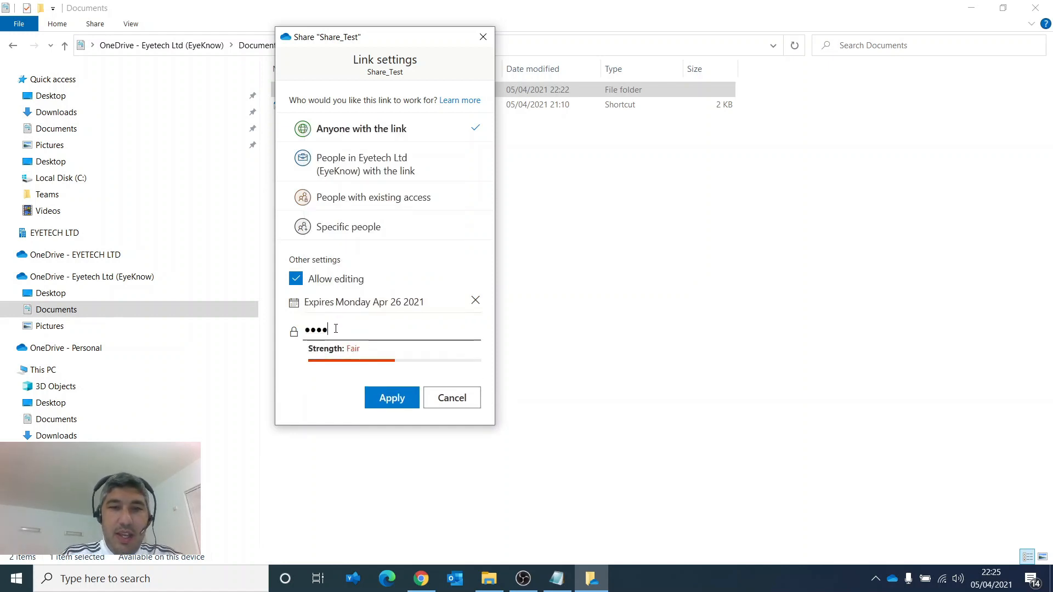
text(••••••)
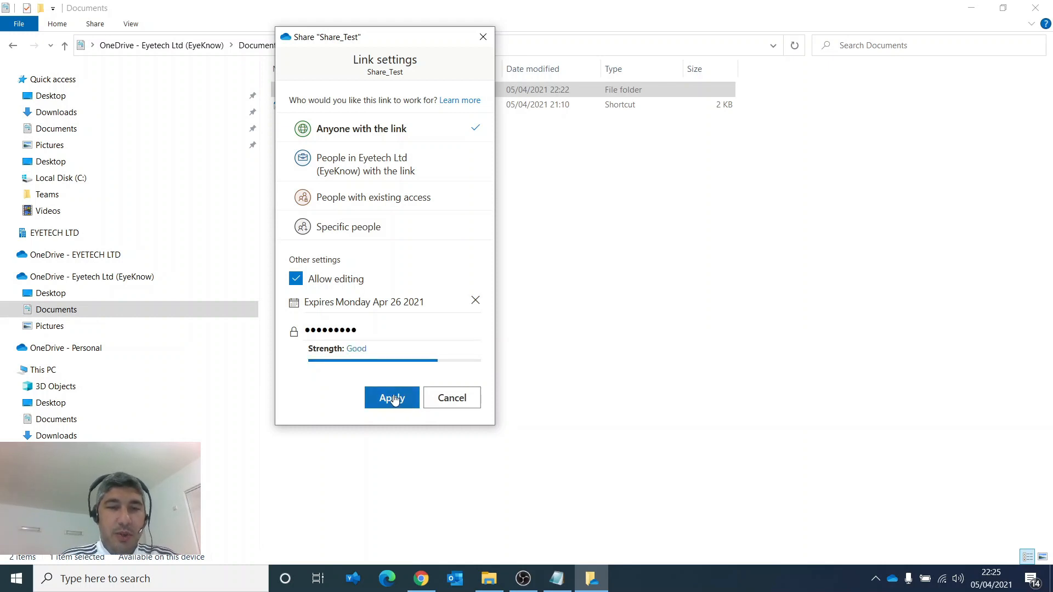
- Apply the link settings and begin typing the recipient's name in the To field
click(392, 397)
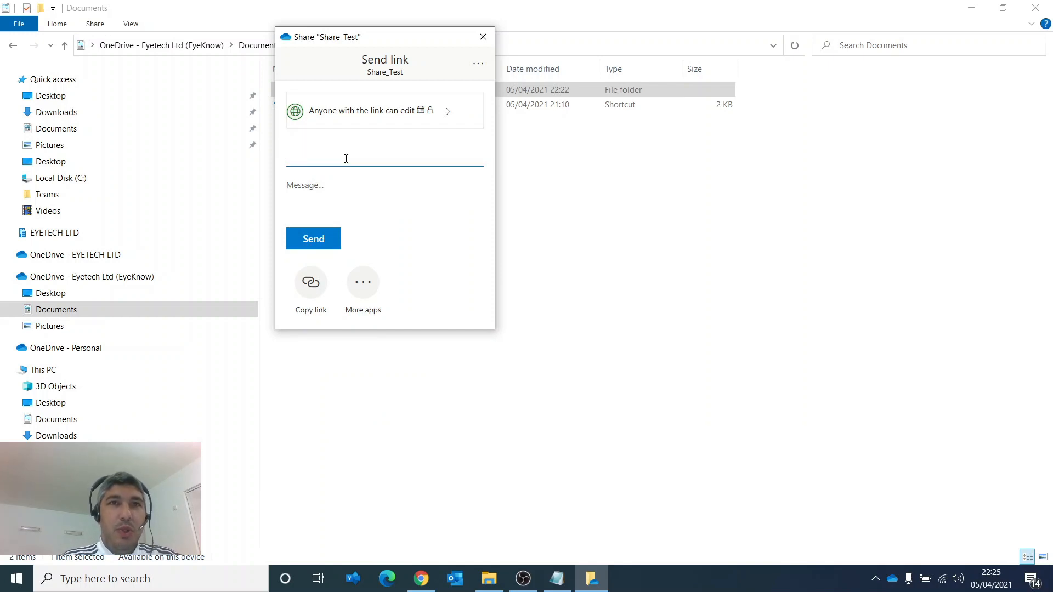
text(e)
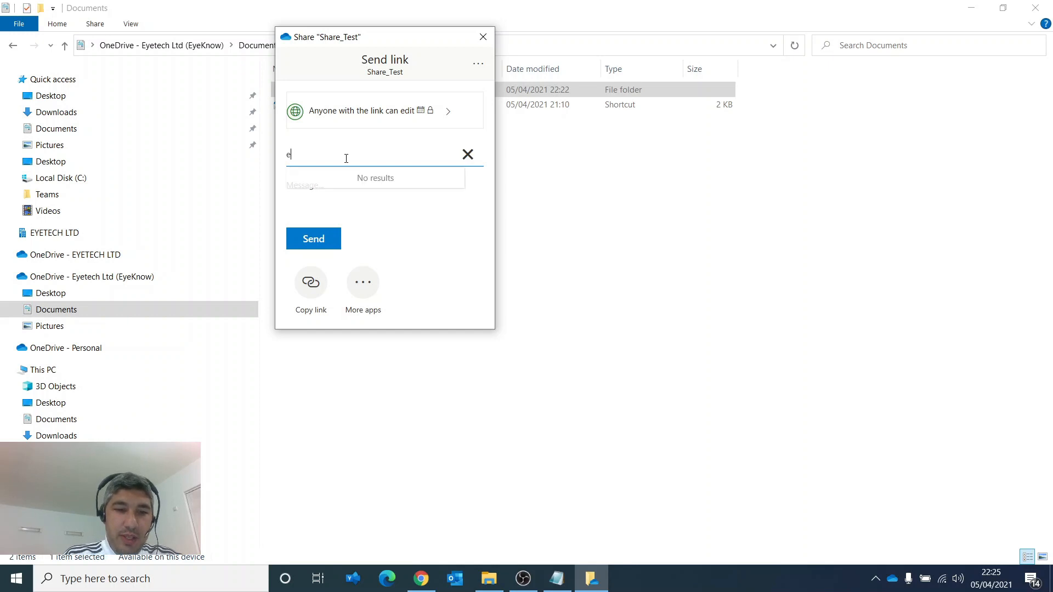
text(ye)
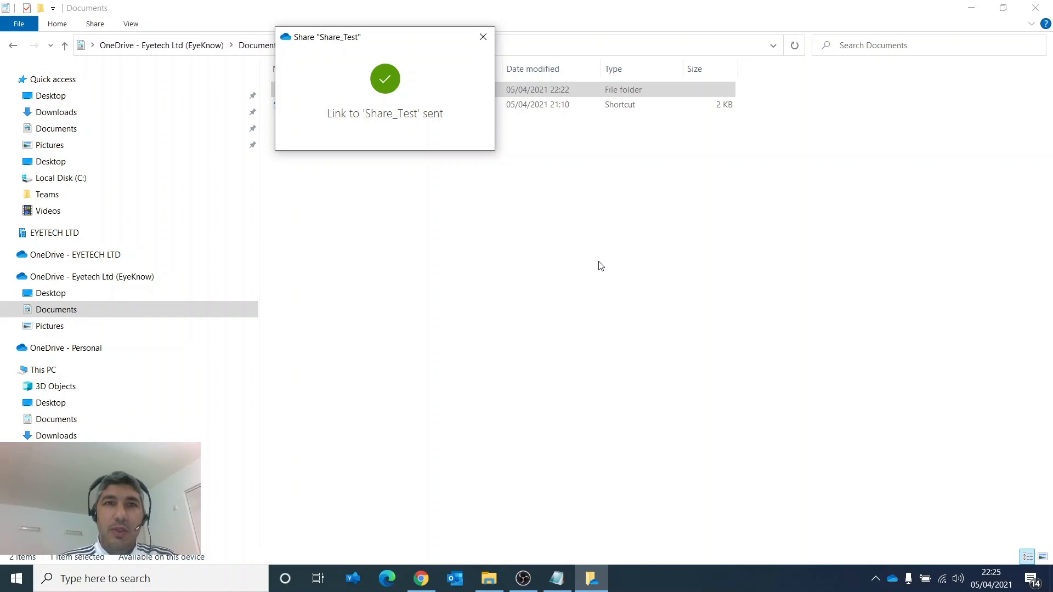
mouse_move(480, 270)
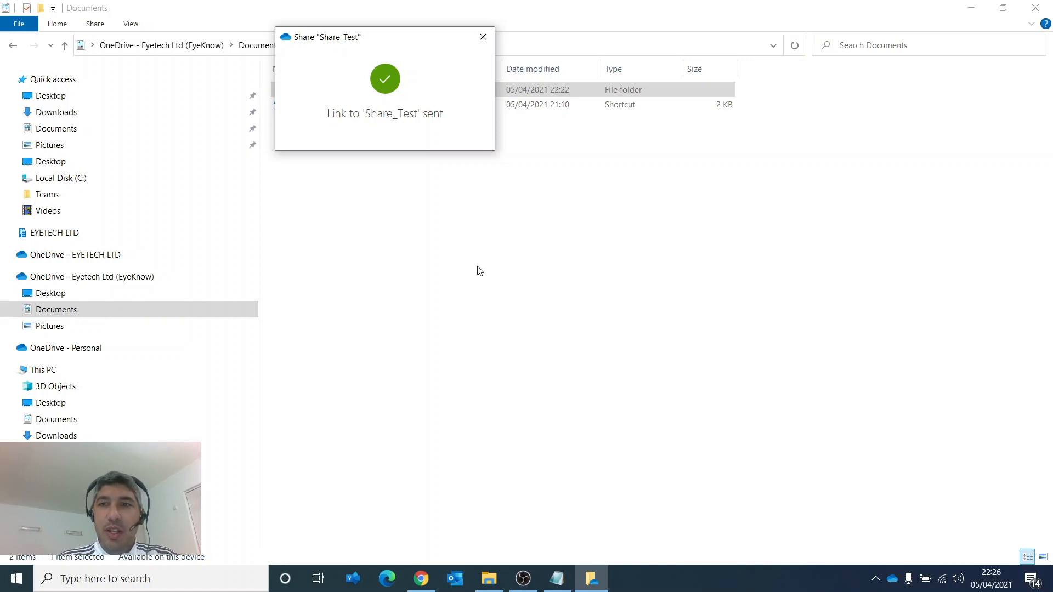